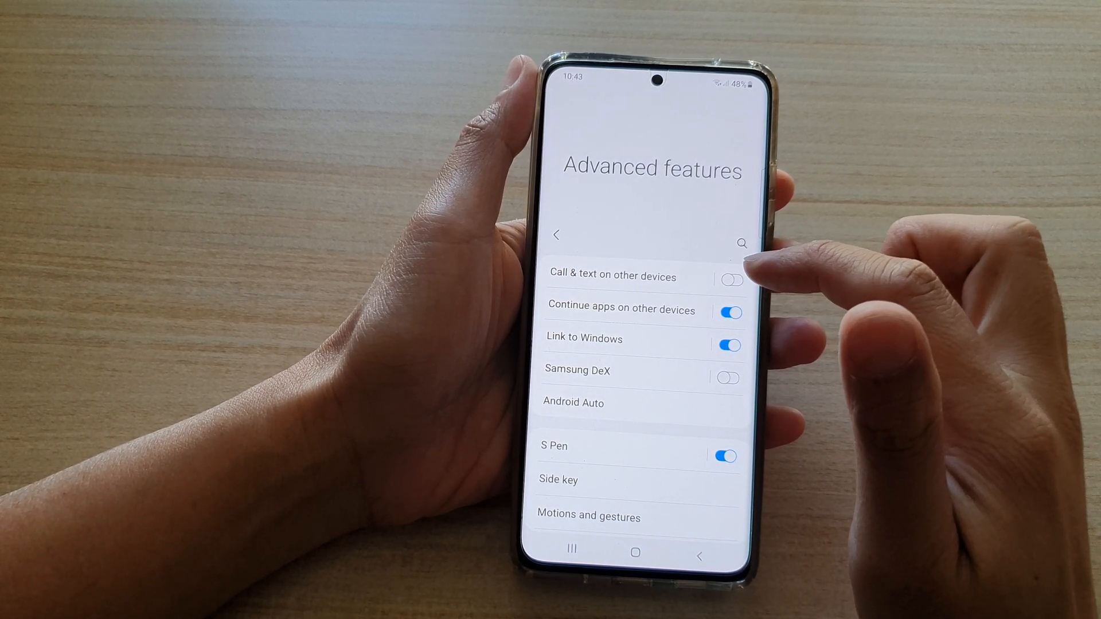
Check that Call & text on other devices is off, then return to the home screen.
{"action": "left_click", "coordinate": [612, 276]}
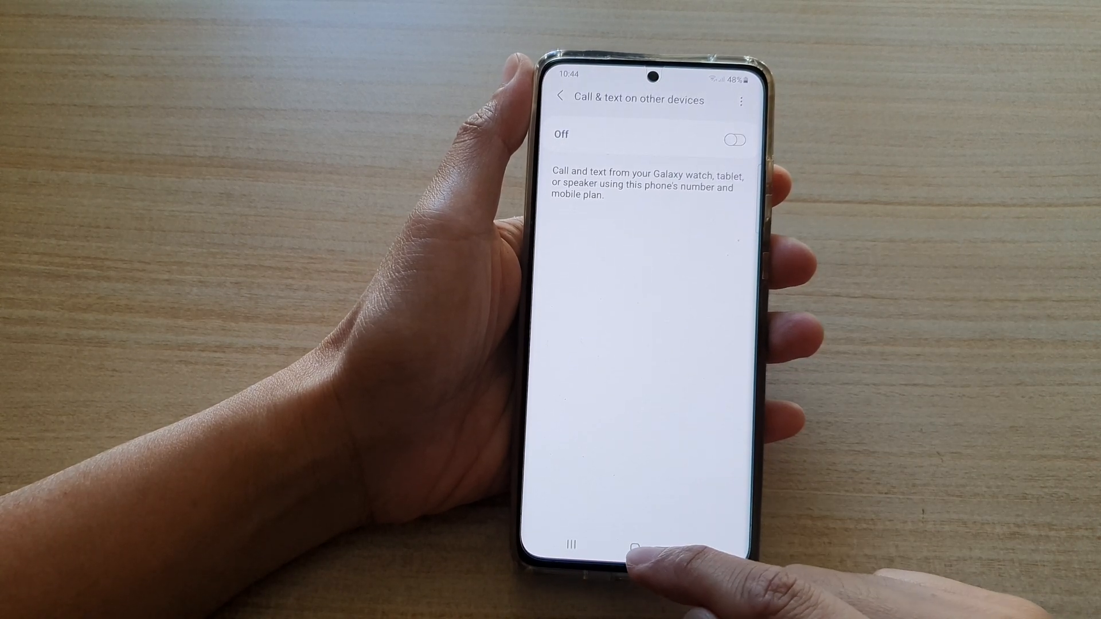
{"action": "left_click", "coordinate": [637, 547]}
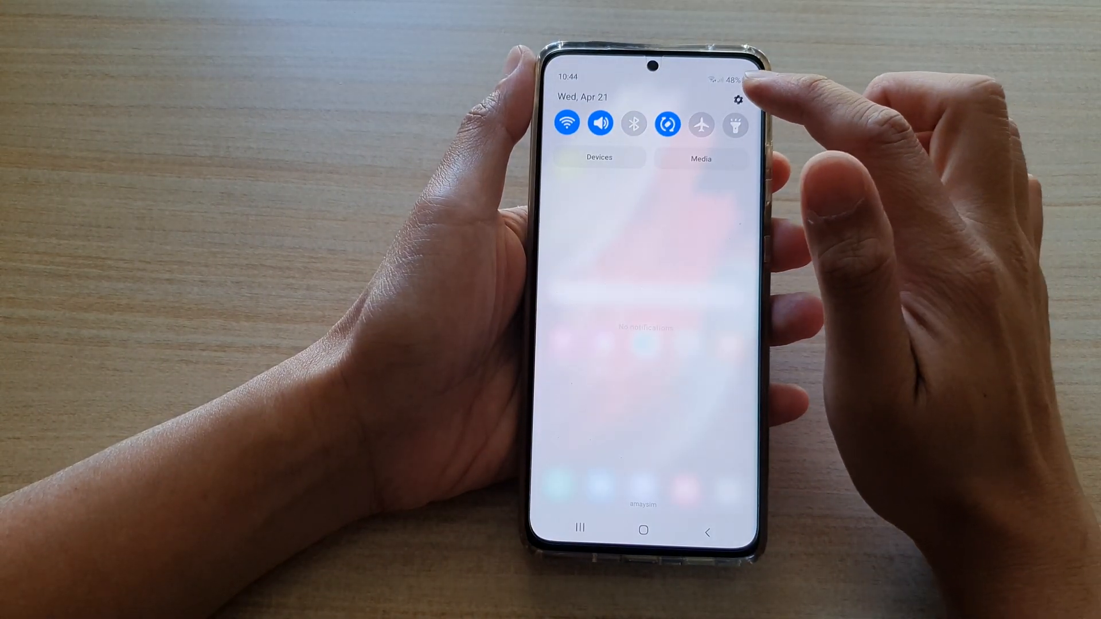
Reopen Settings from the quick panel and reach Advanced features > Call & text on other devices.
{"action": "left_click", "coordinate": [736, 99]}
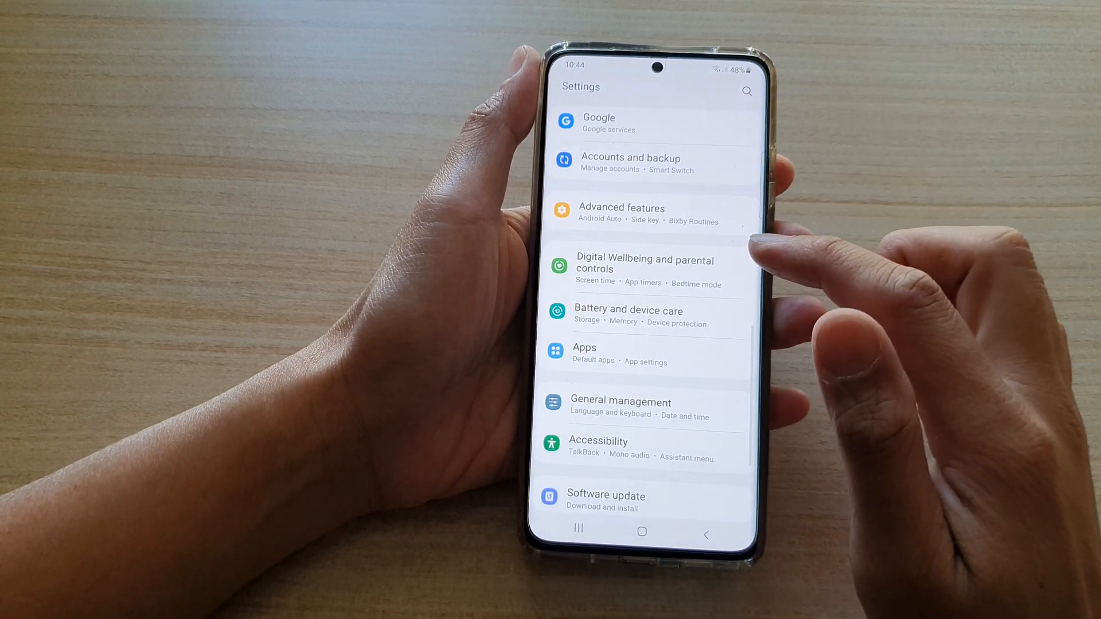
{"action": "scroll", "scroll_direction": "down", "scroll_amount": 3}
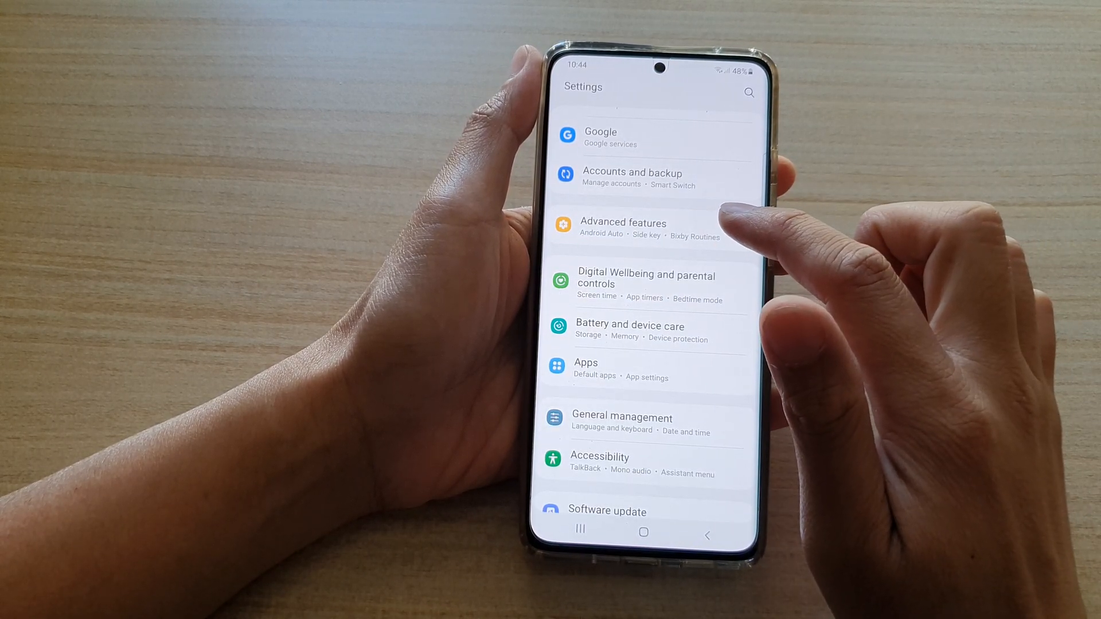
{"action": "left_click", "coordinate": [622, 228]}
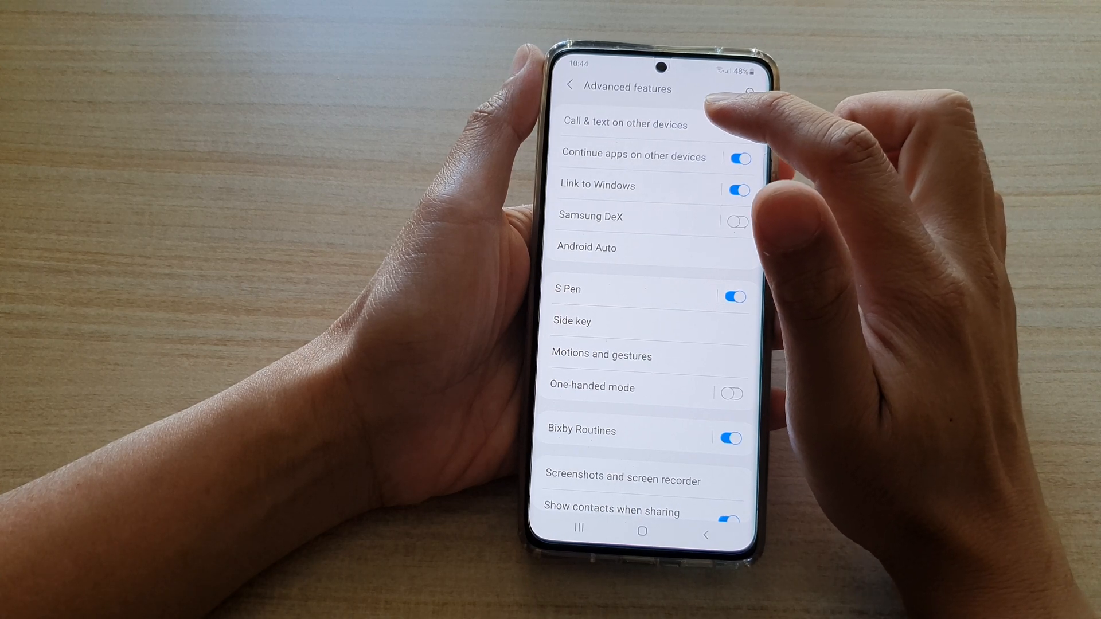
{"action": "left_click", "coordinate": [623, 124]}
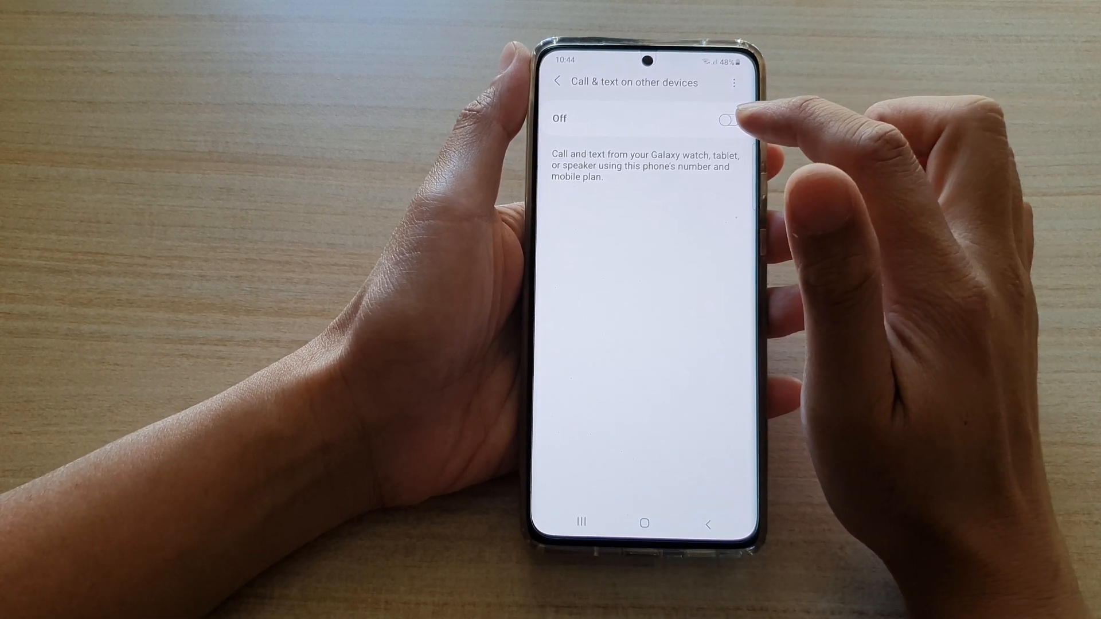
{"action": "left_click", "coordinate": [730, 118]}
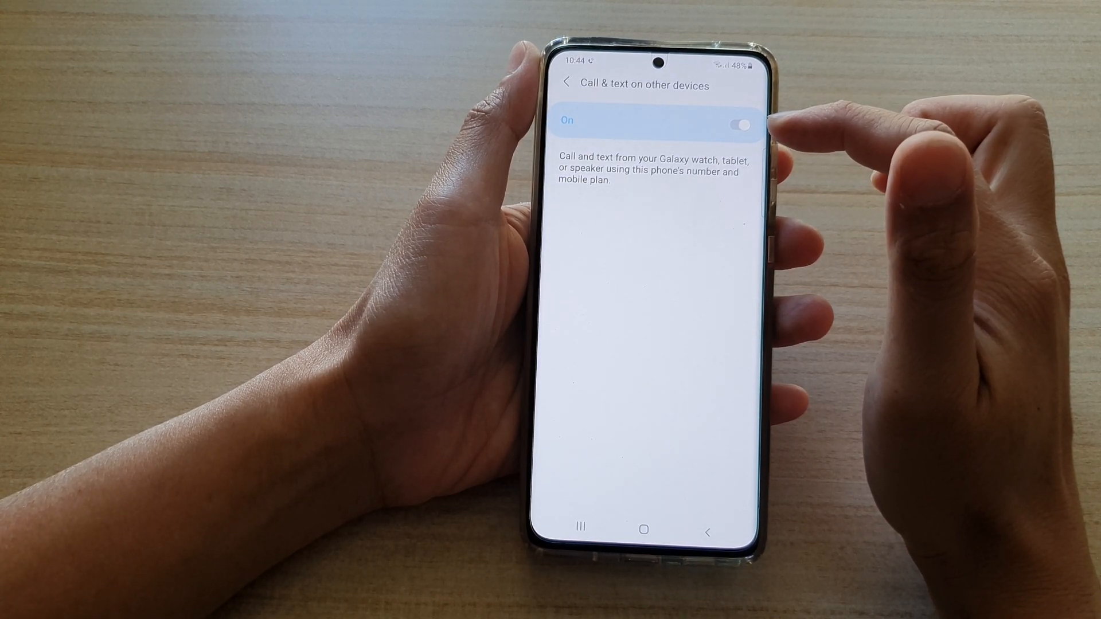
{"action": "left_click", "coordinate": [737, 125]}
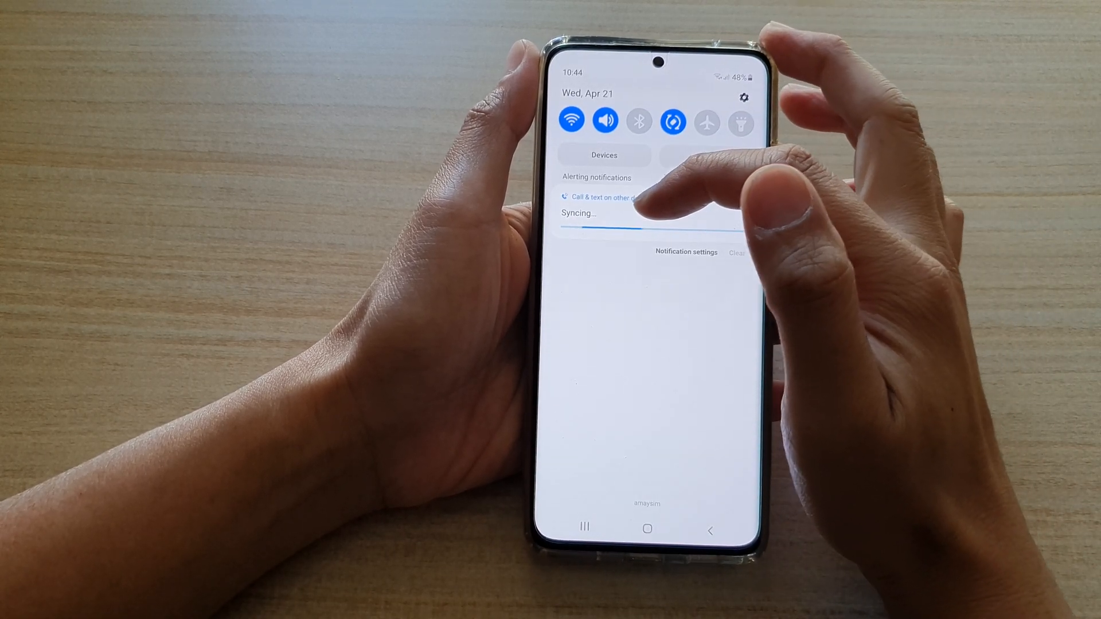
{"action": "left_click", "coordinate": [600, 196]}
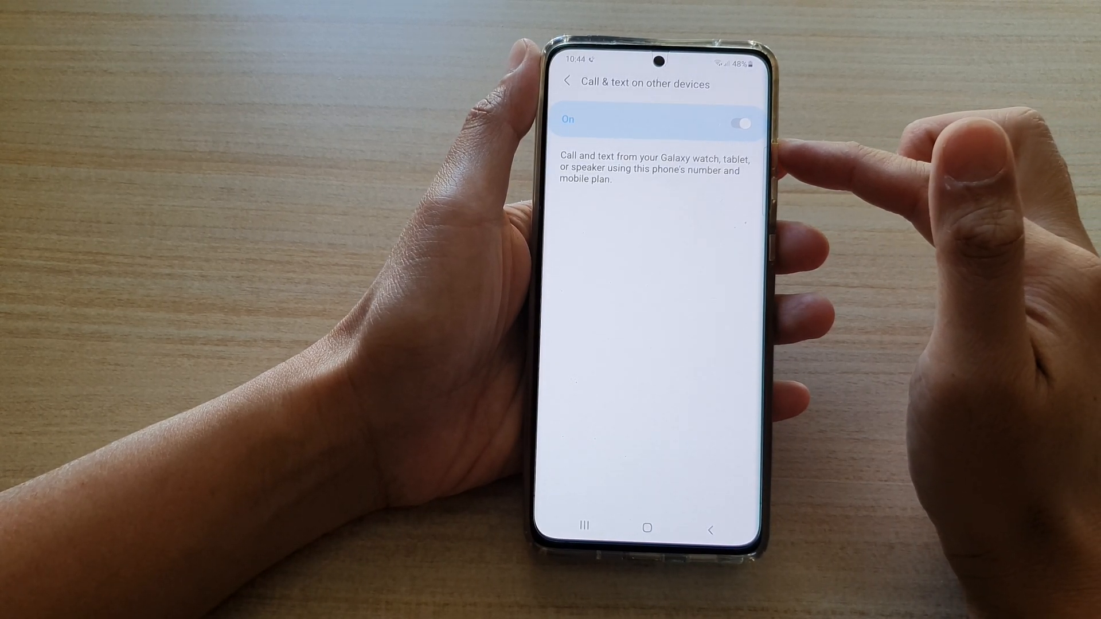
{"action": "left_click", "coordinate": [741, 124]}
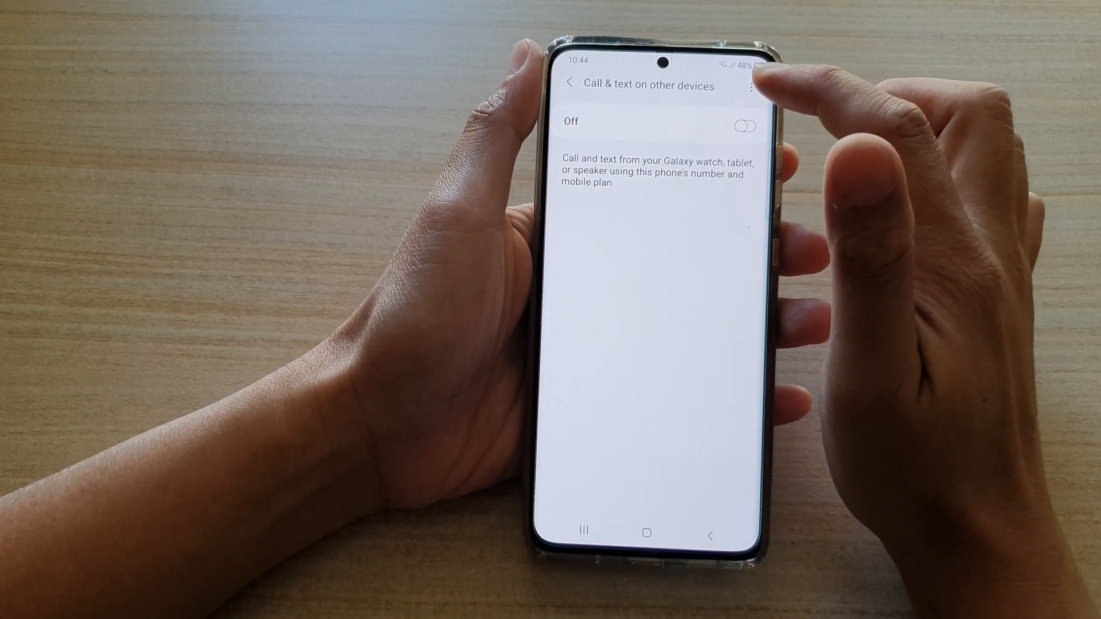
Show the Help page with setup instructions for tablets, watches and speakers.
{"action": "left_click", "coordinate": [750, 85]}
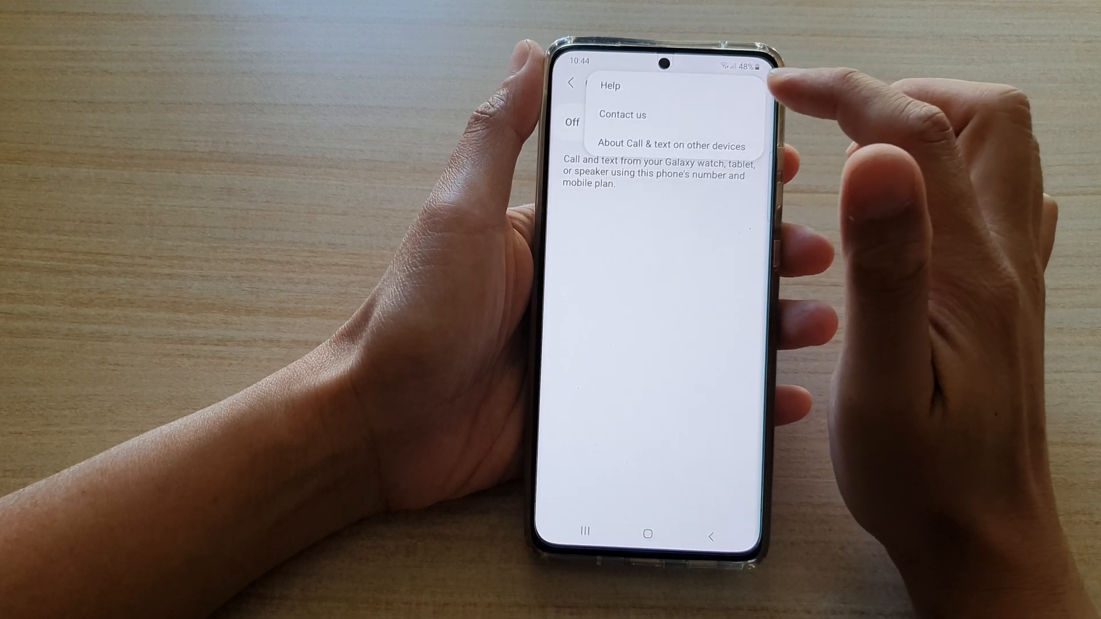
{"action": "left_click", "coordinate": [610, 86]}
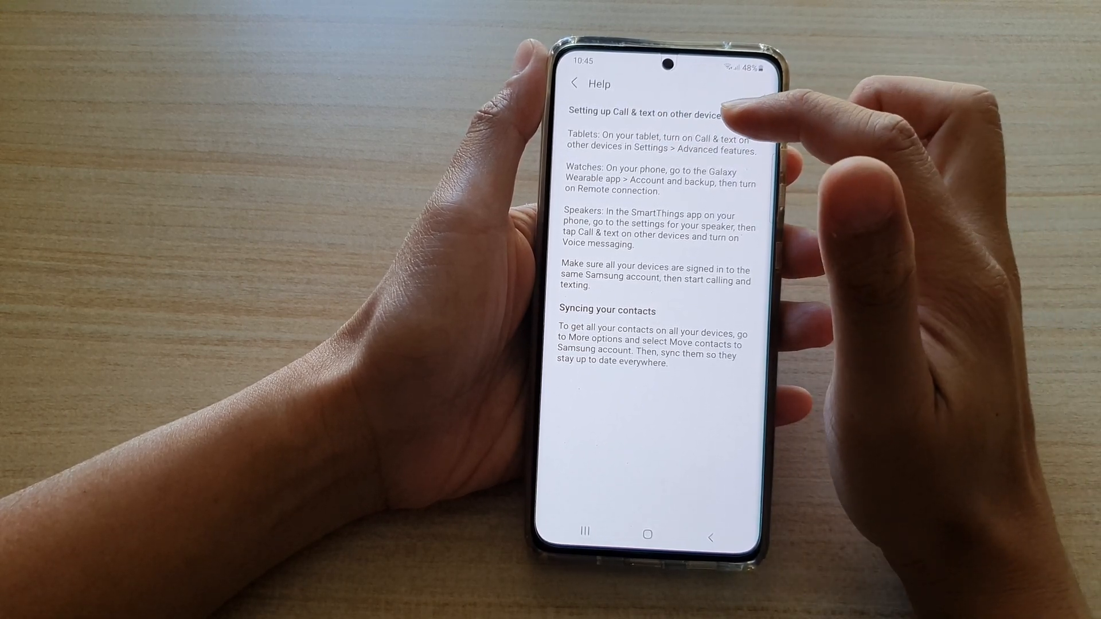
{"action": "mouse_move", "coordinate": [737, 126]}
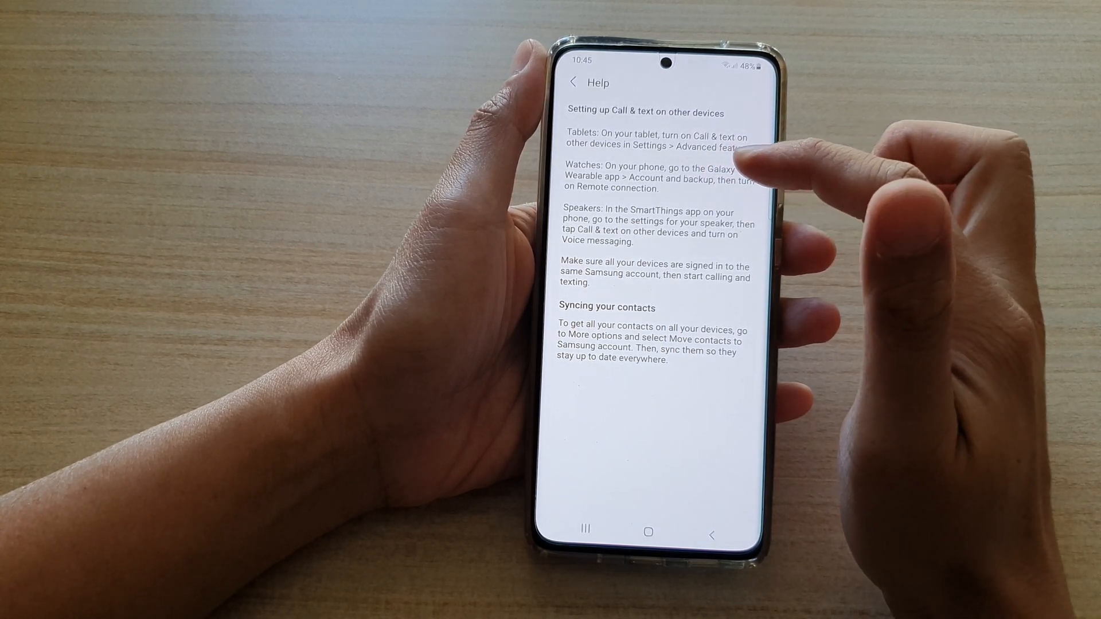
{"action": "mouse_move", "coordinate": [744, 161]}
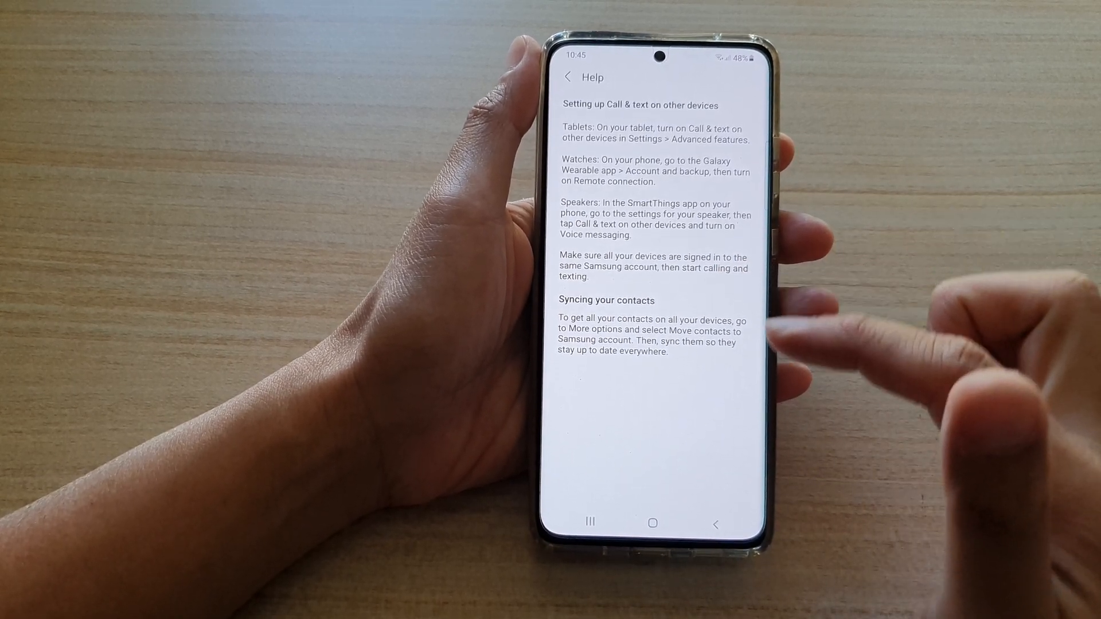
Back out of Help to the Call & text page, then go home.
{"action": "left_click", "coordinate": [716, 525]}
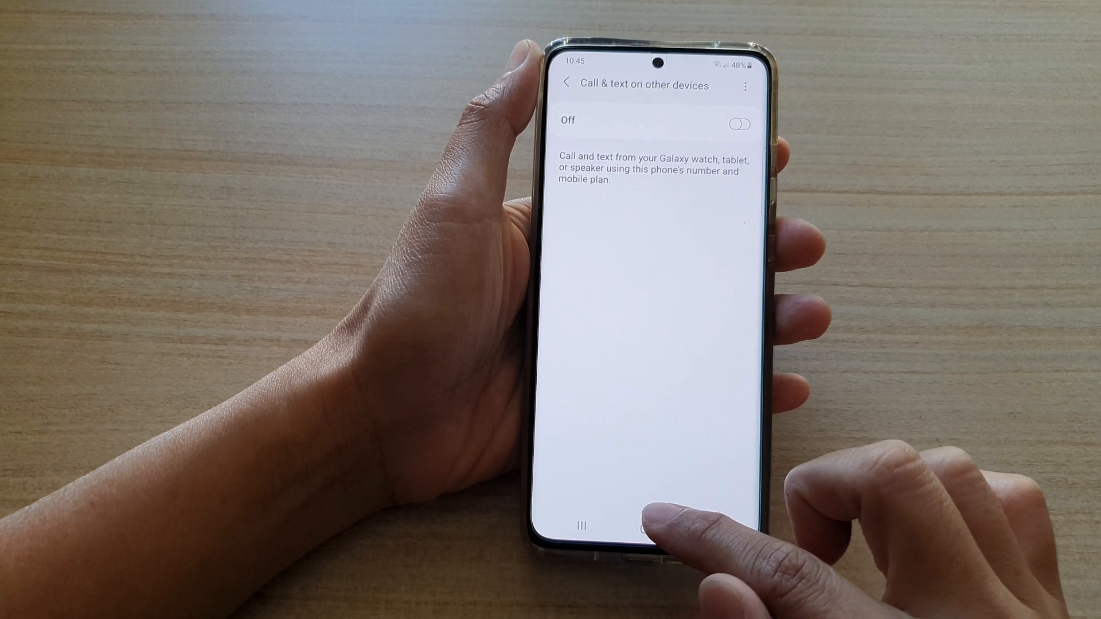
{"action": "left_click", "coordinate": [631, 535]}
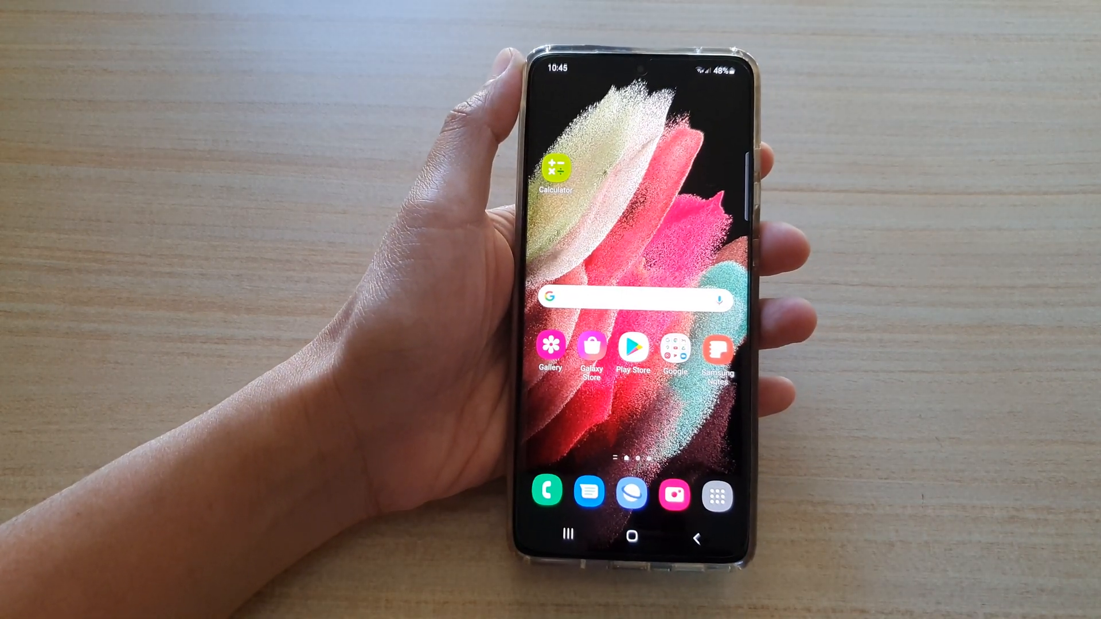